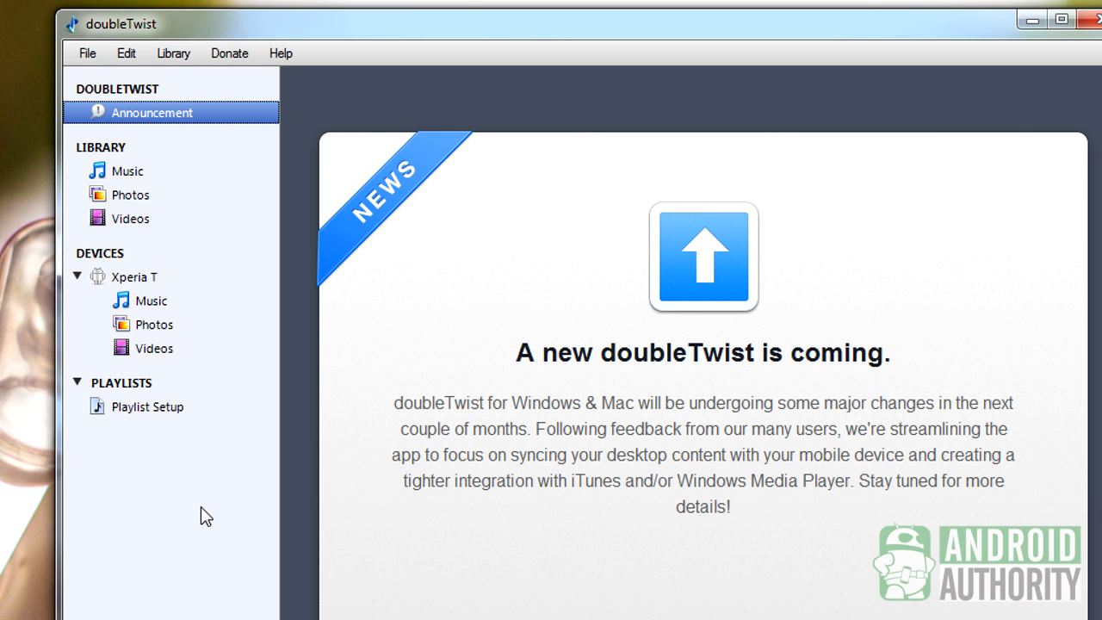
Step: Enable Music syncing for the Xperia T and go to the playlist choices
left_click(136, 275)
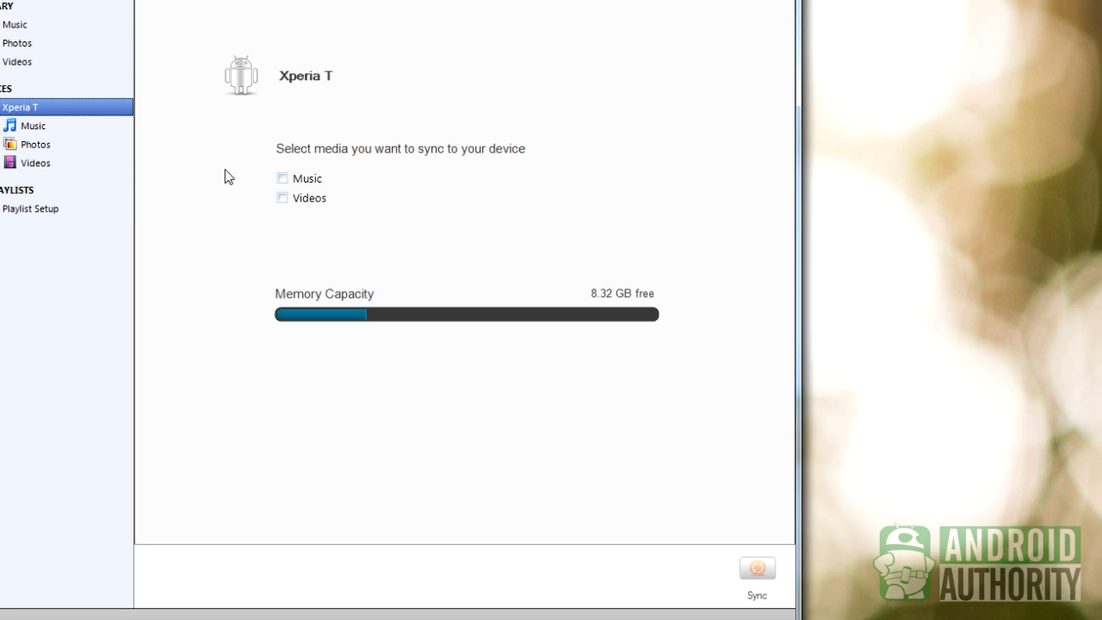
left_click(282, 177)
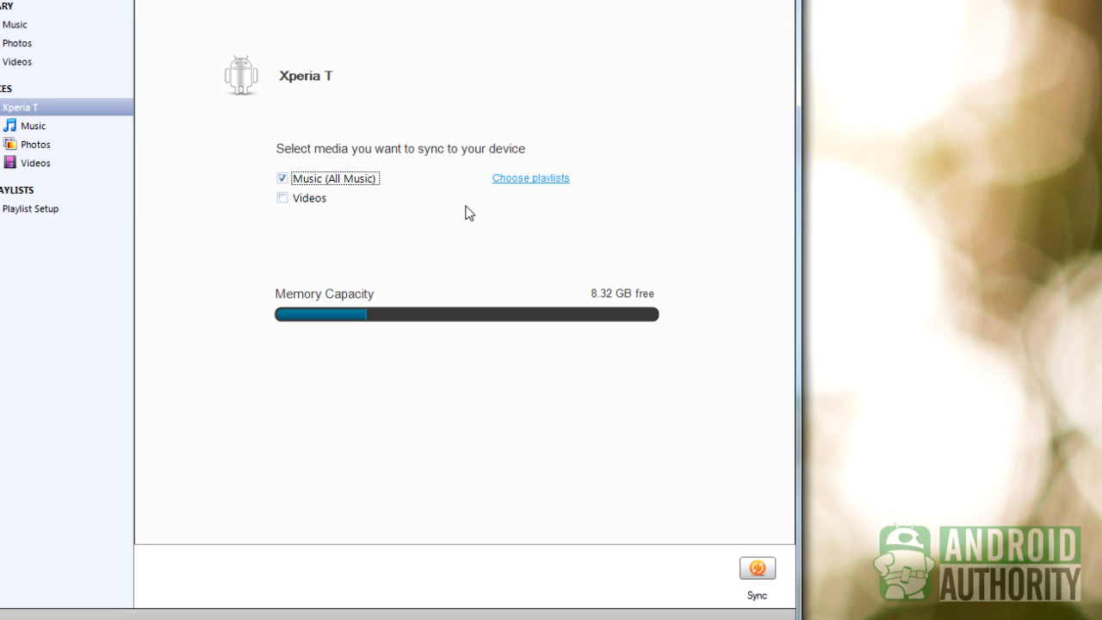
mouse_move(754, 565)
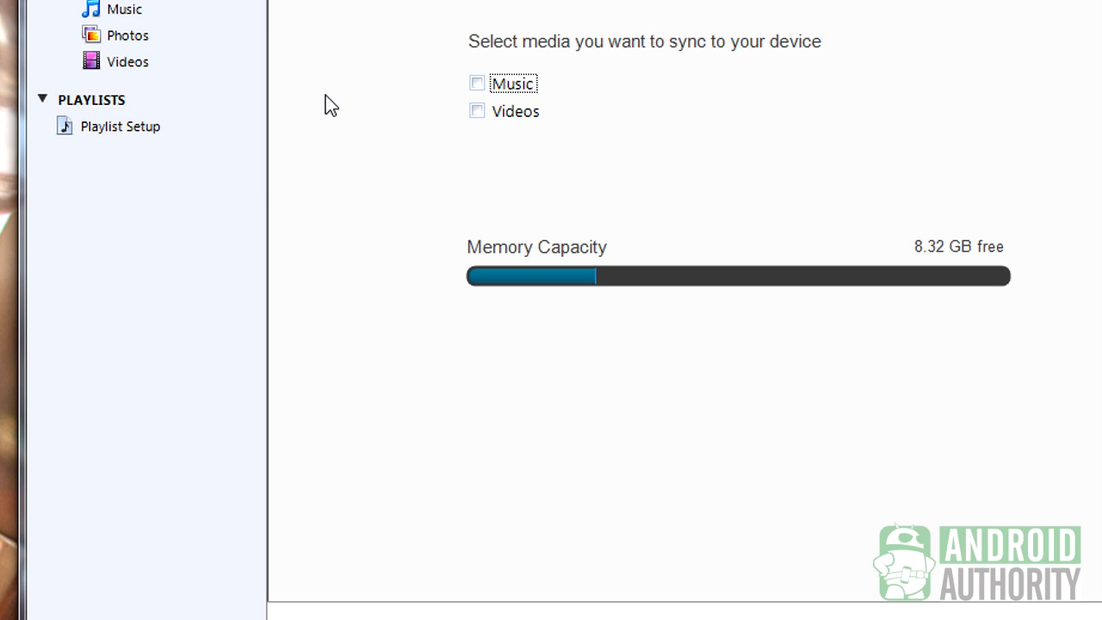
left_click(121, 126)
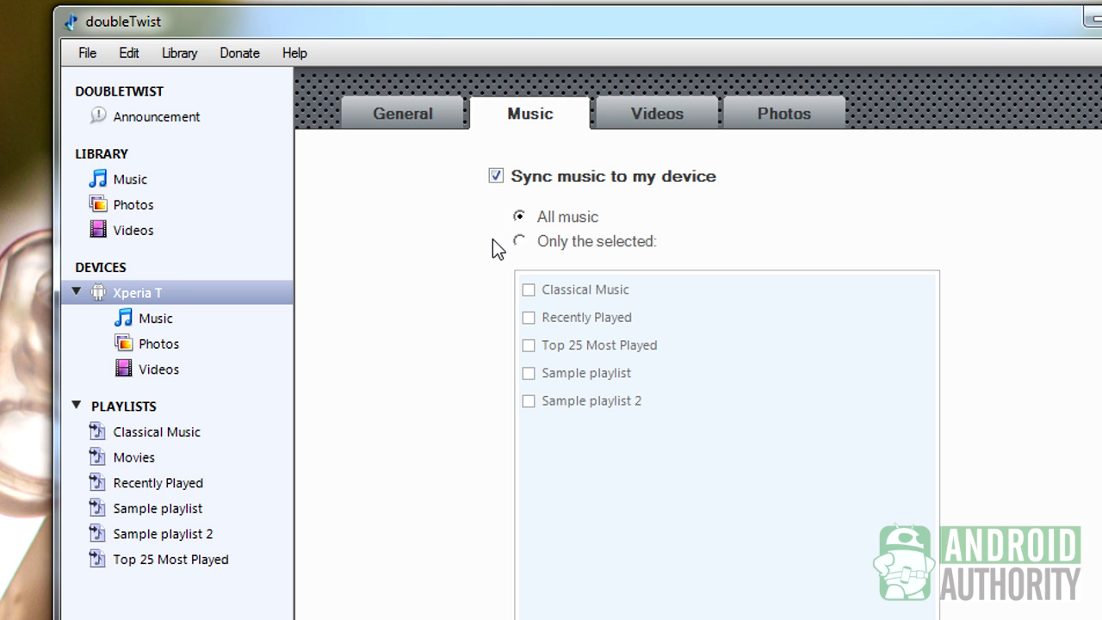
Step: Switch music sync to 'Only the selected' playlists instead of all music
left_click(517, 241)
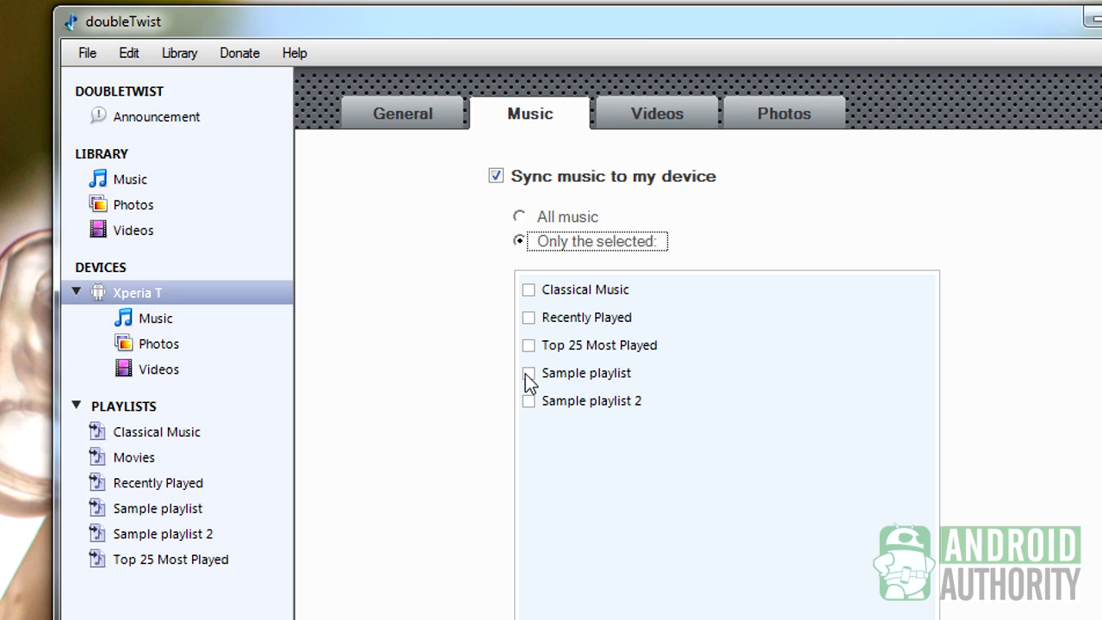